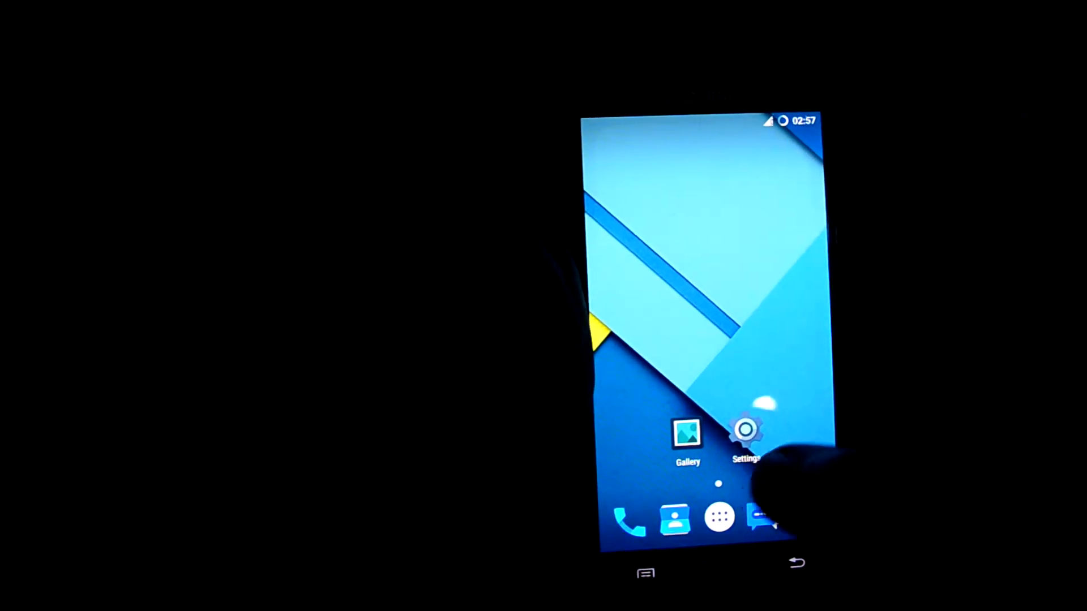
# Step: Visit the phone dialer, return home and start switching to the Guest user
pyautogui.click(718, 519)
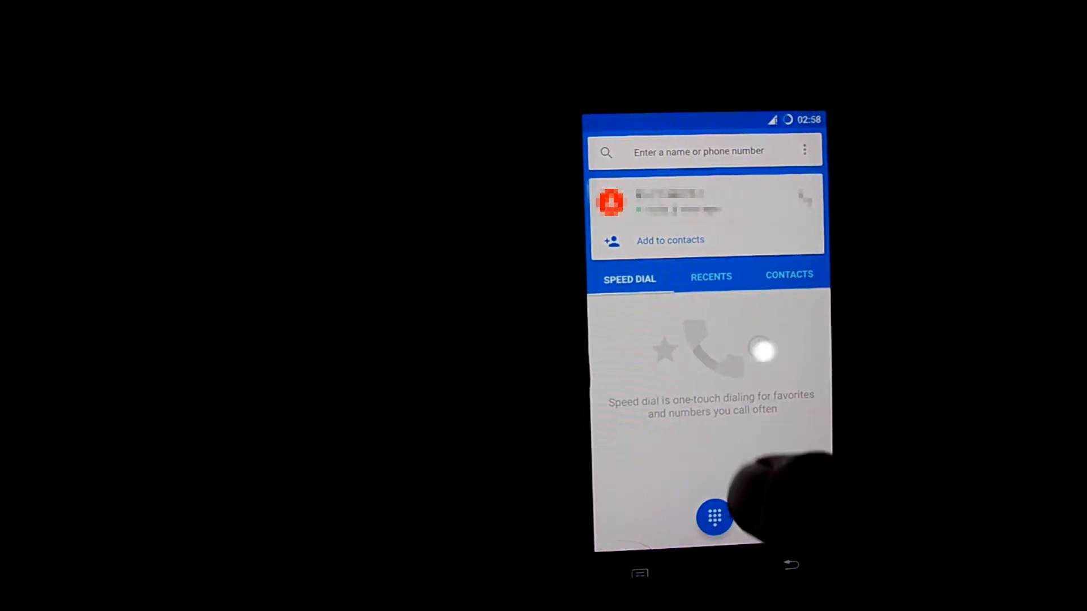
pyautogui.click(714, 518)
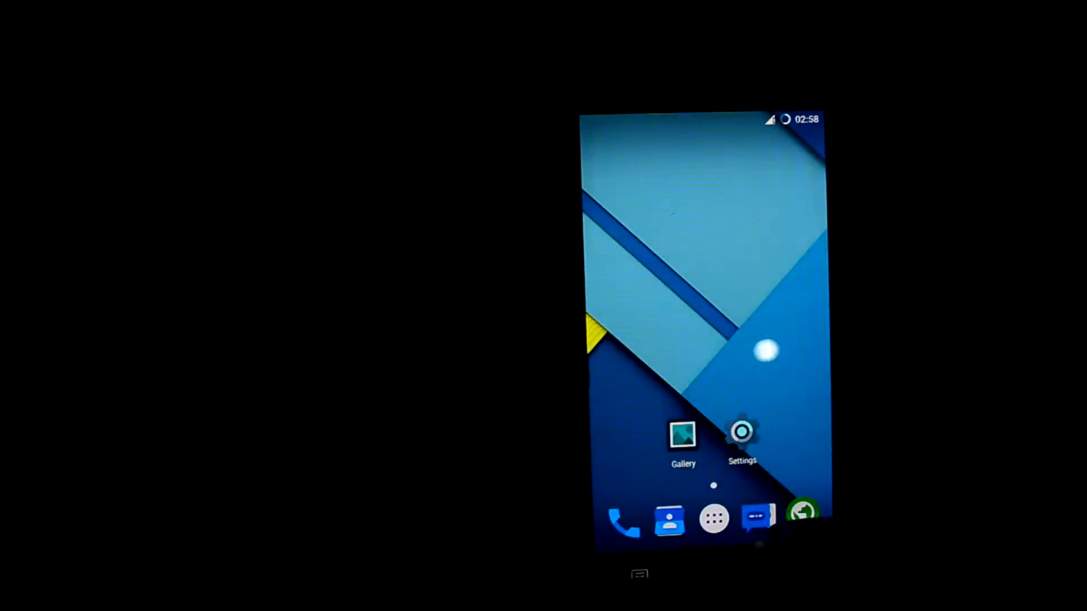
pyautogui.click(757, 519)
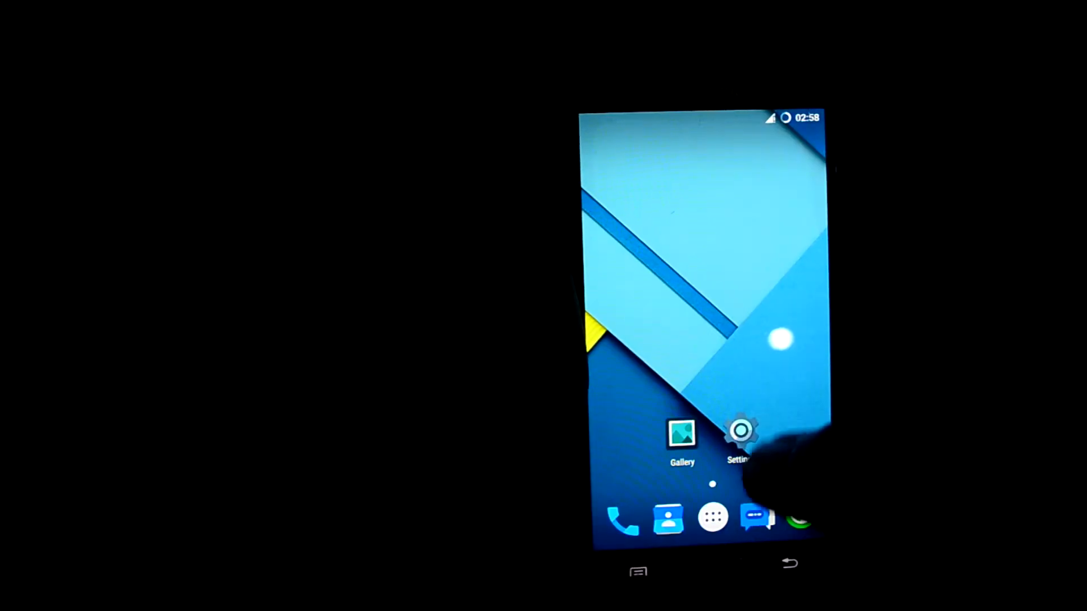
pyautogui.click(739, 433)
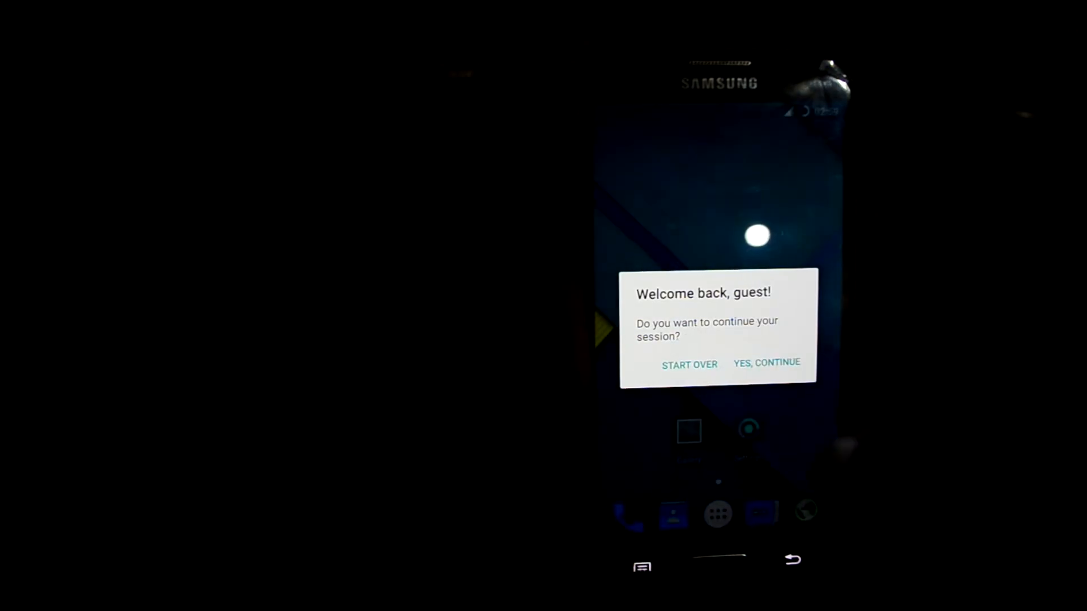
# Step: Choose YES, CONTINUE on the Welcome back prompt and enter Settings from the home screen
pyautogui.click(767, 362)
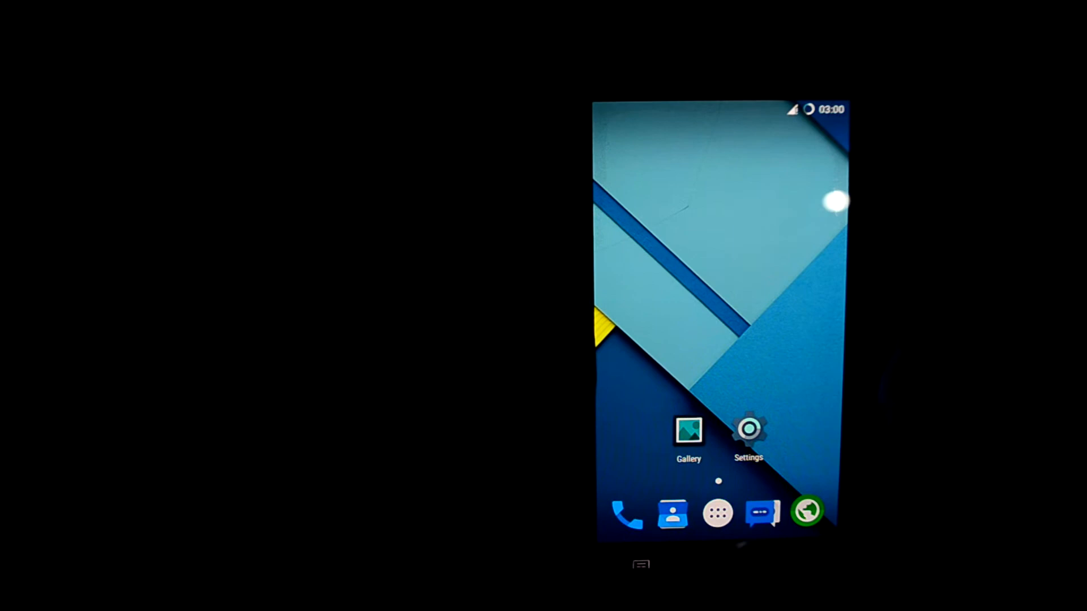
pyautogui.click(639, 563)
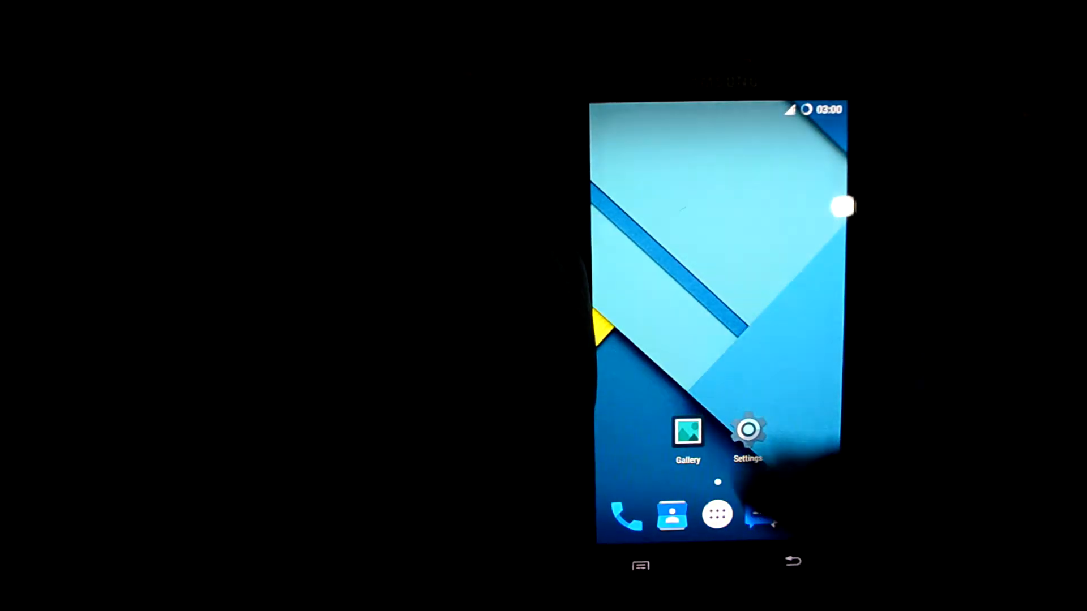
pyautogui.click(747, 430)
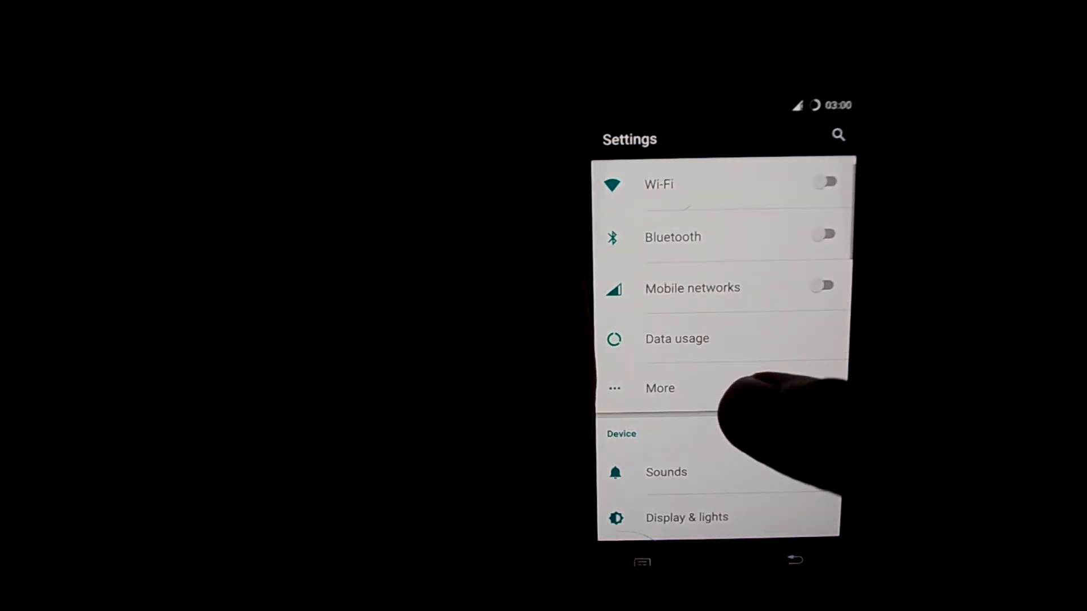
# Step: Browse the More, Data usage and Android Beam screens, returning to the main list
pyautogui.click(659, 389)
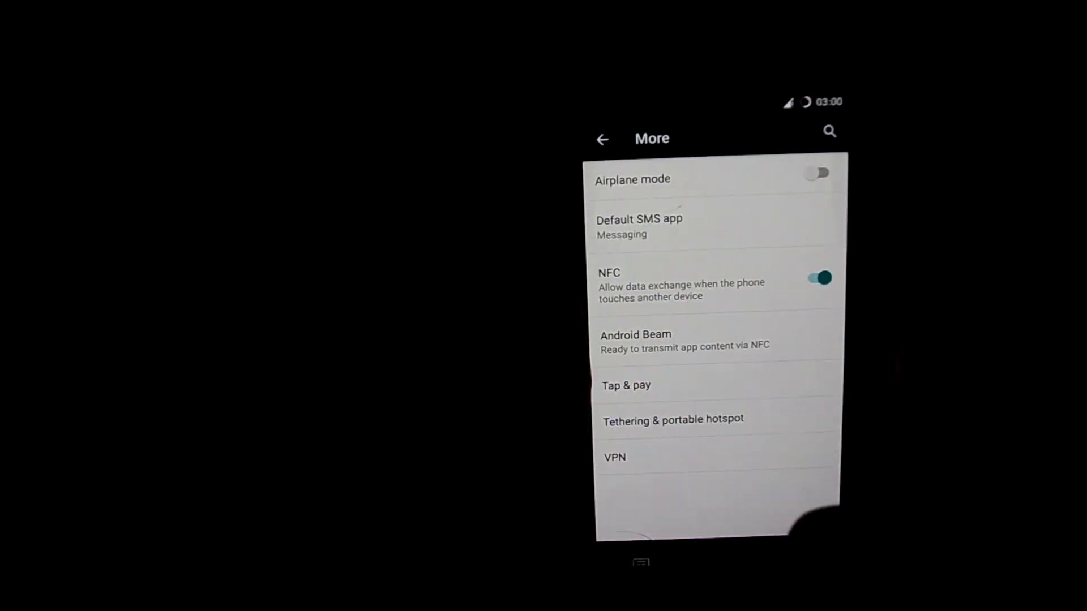
pyautogui.click(602, 138)
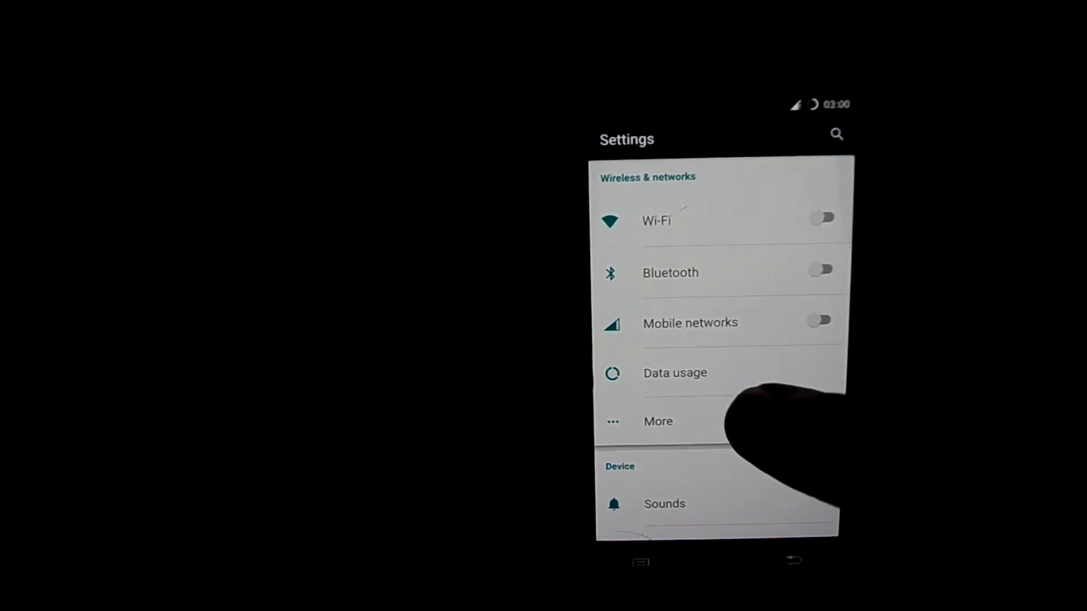
pyautogui.click(673, 372)
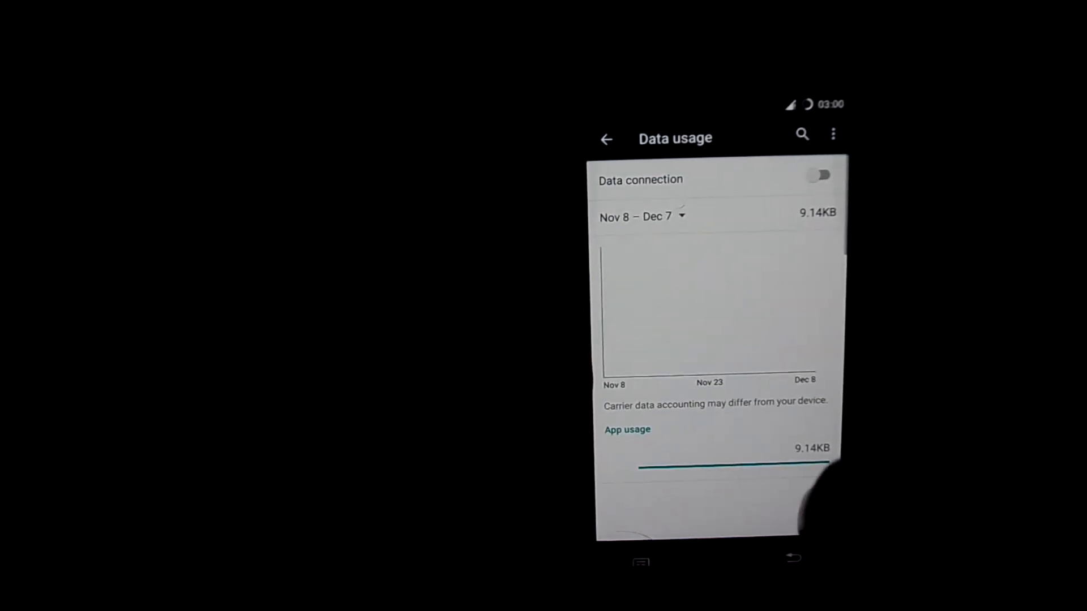
pyautogui.click(604, 138)
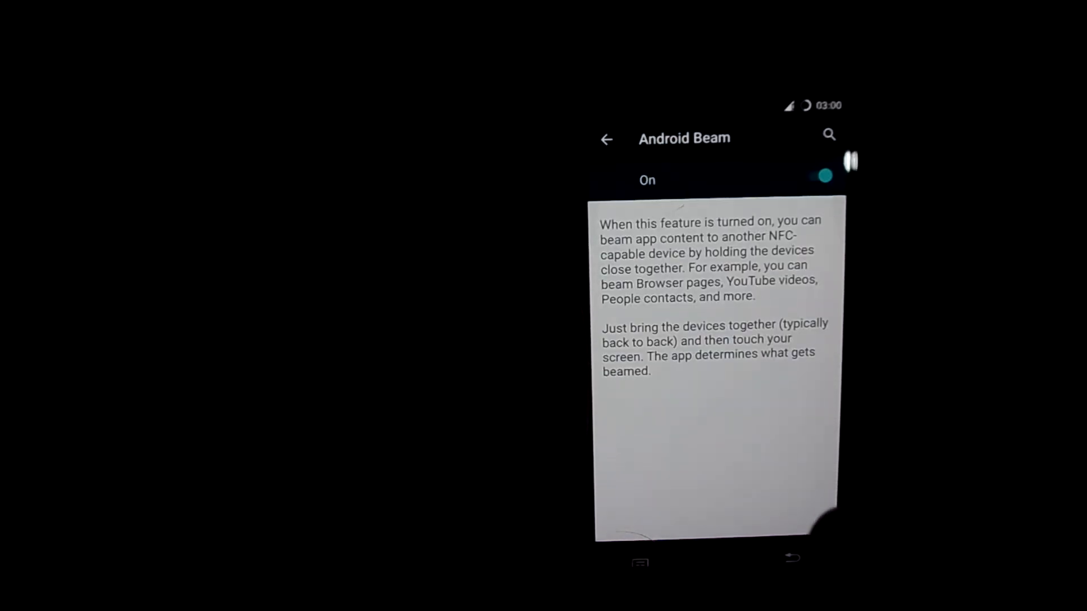
pyautogui.click(607, 138)
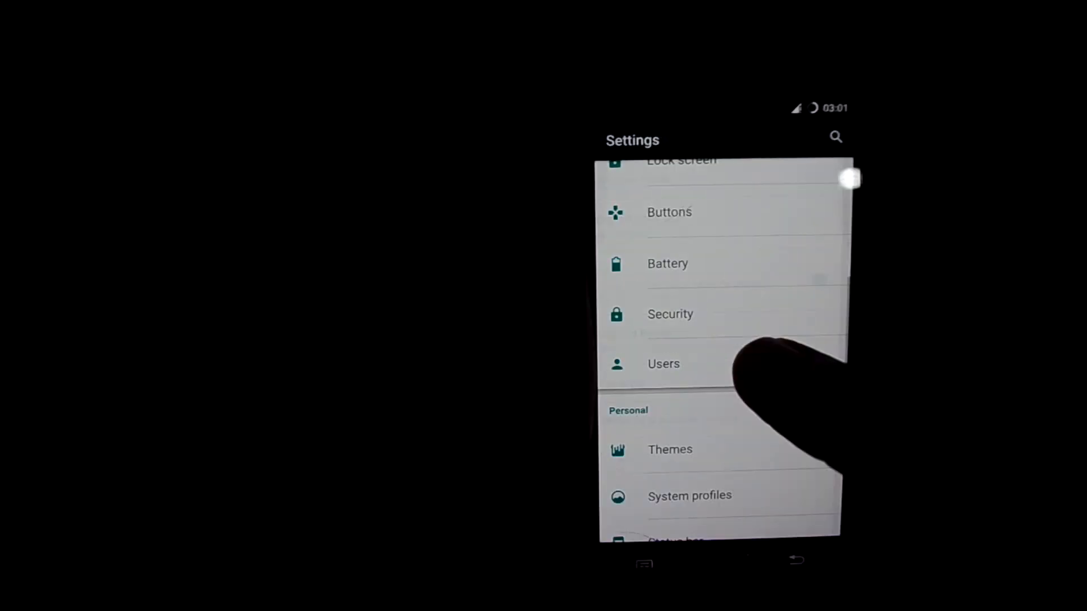
# Step: Browse Users, Themes and System profiles, then leave Settings for the app drawer
pyautogui.click(663, 363)
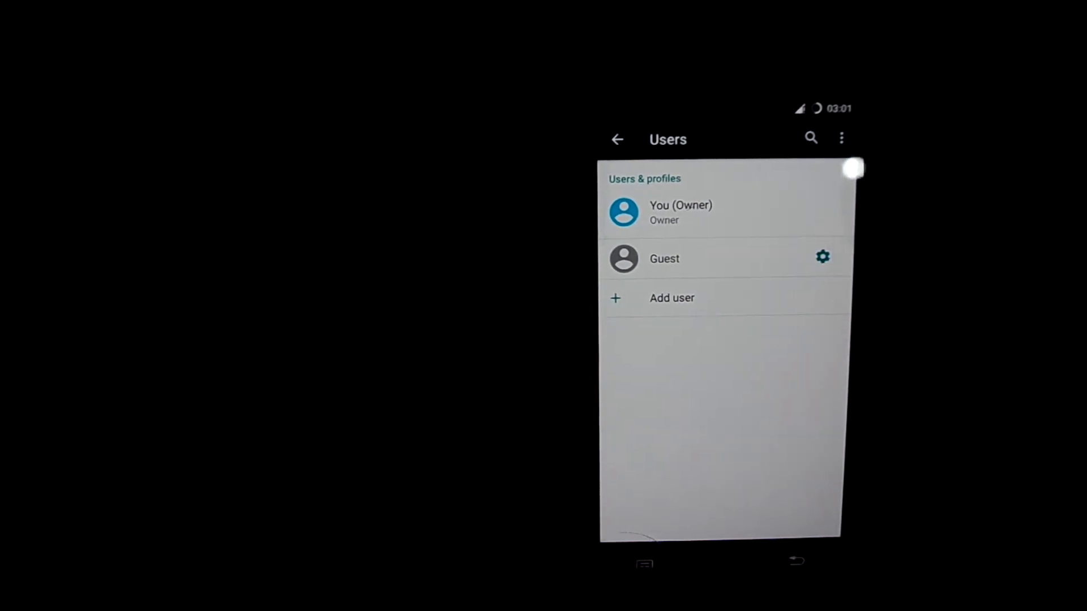
pyautogui.click(822, 257)
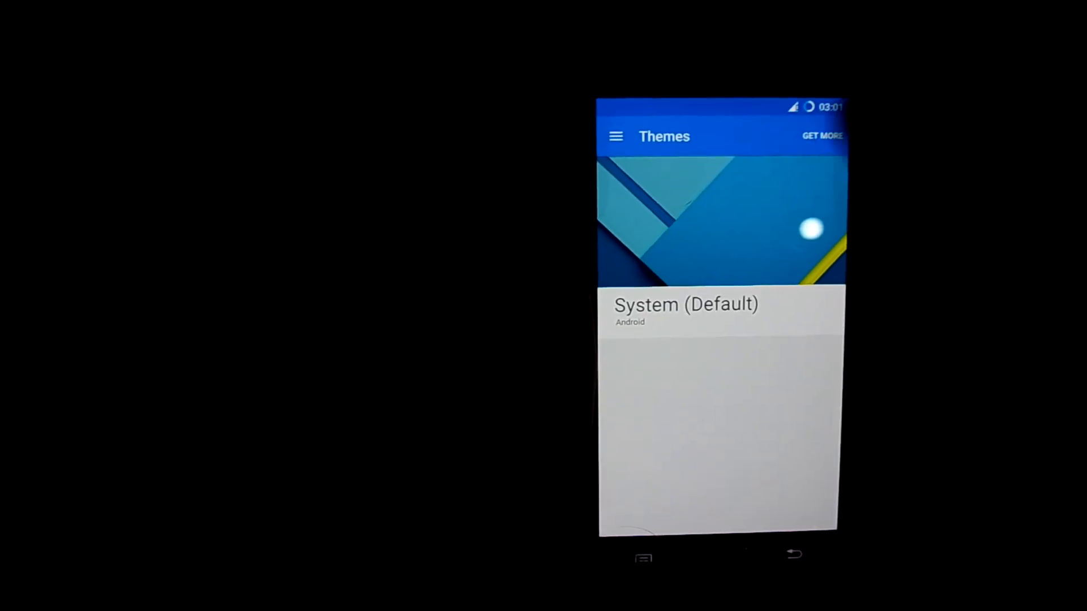
pyautogui.click(821, 136)
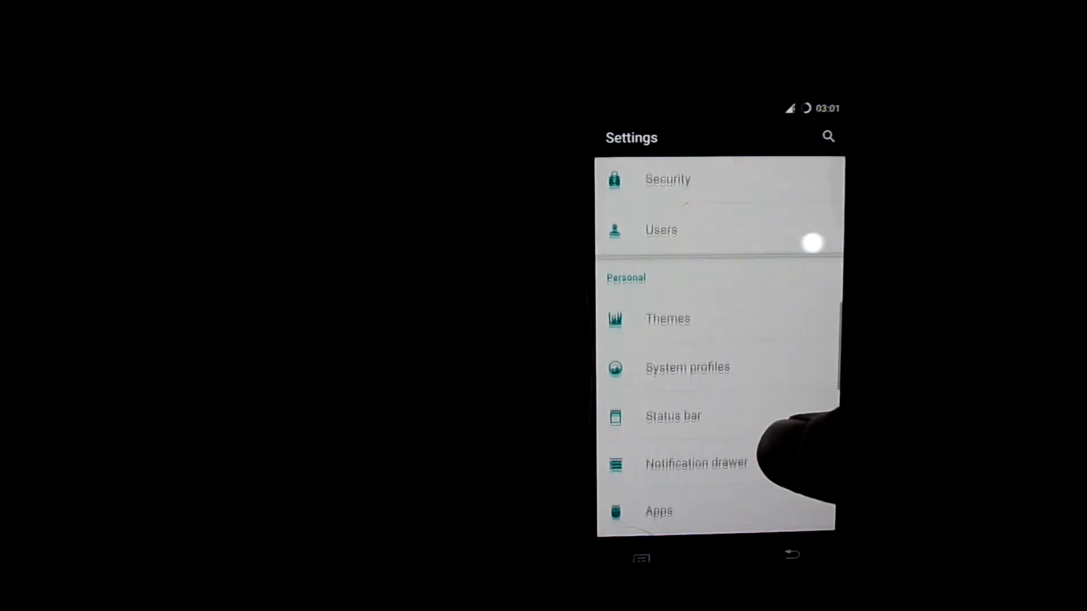
pyautogui.click(686, 367)
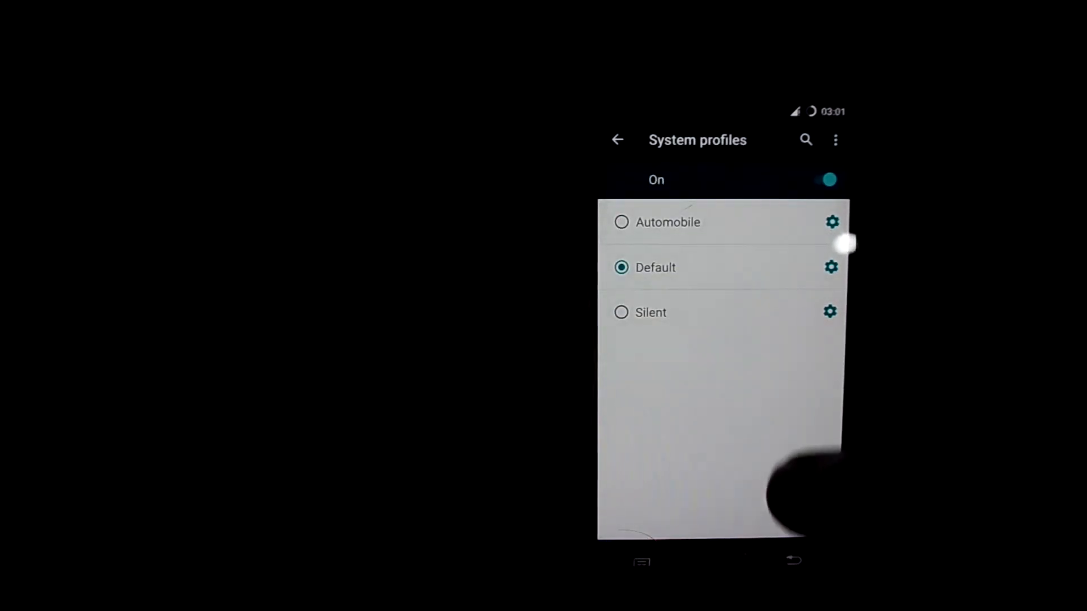
pyautogui.click(617, 139)
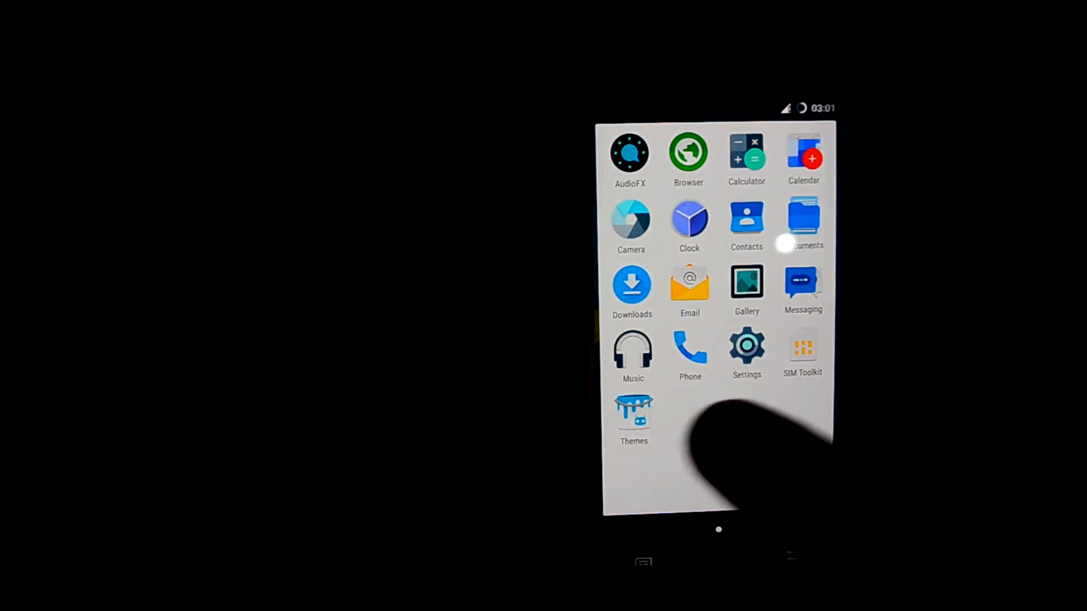
pyautogui.click(629, 154)
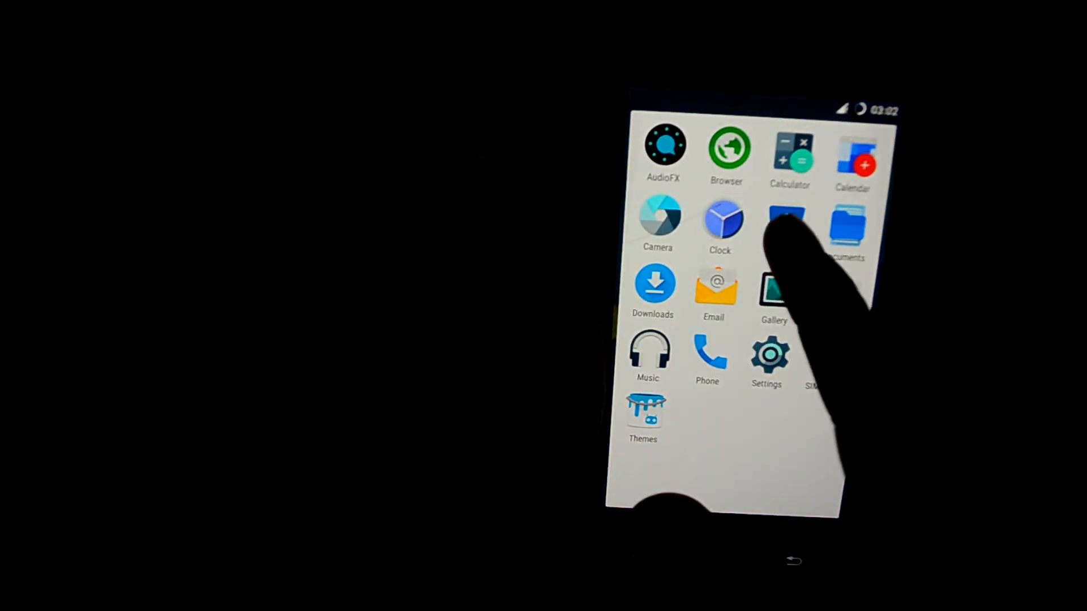
pyautogui.click(787, 222)
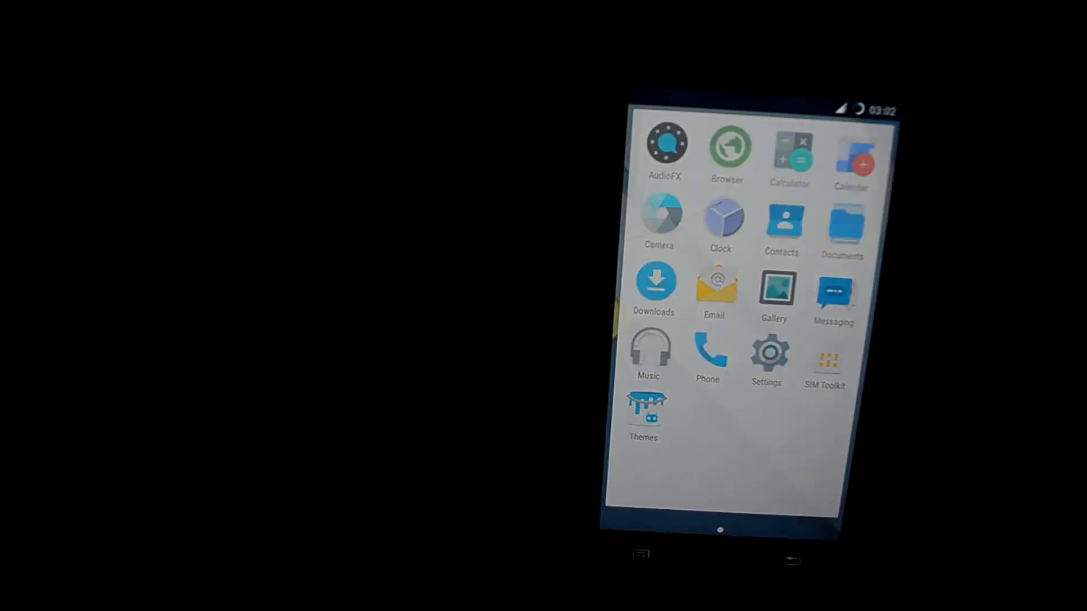
# Step: Scroll the SONGS list in Music and start Cellar Door by Escape The Fate
pyautogui.click(649, 350)
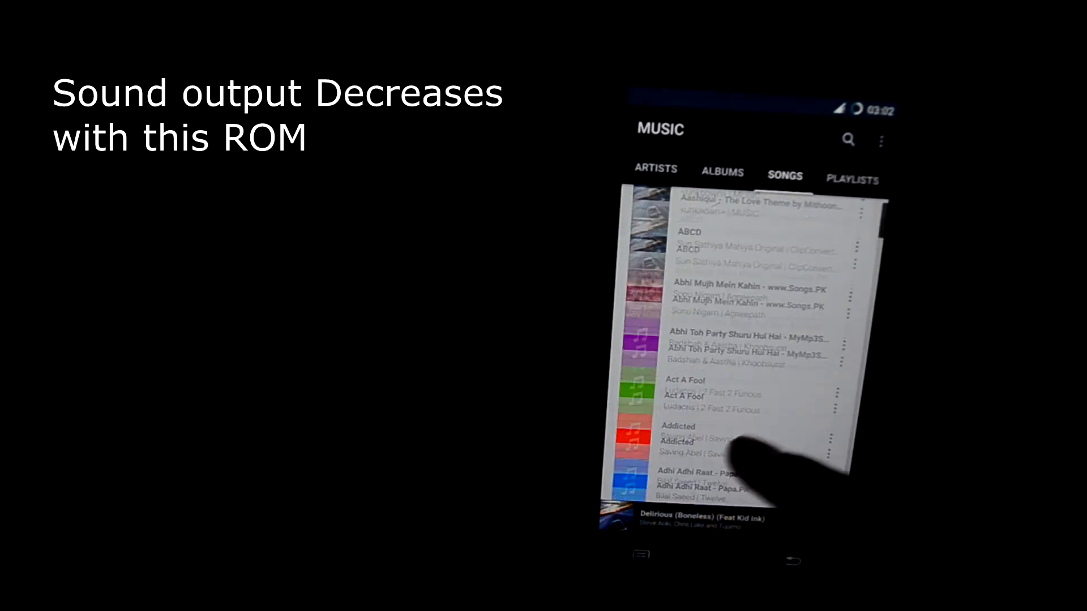
pyautogui.scroll(-3)
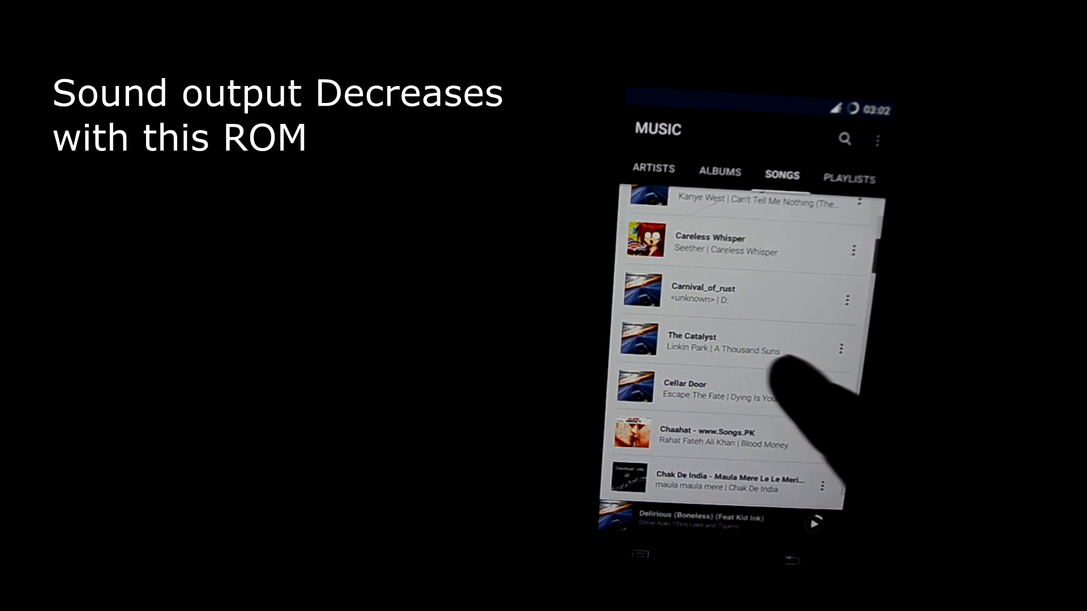
pyautogui.click(699, 392)
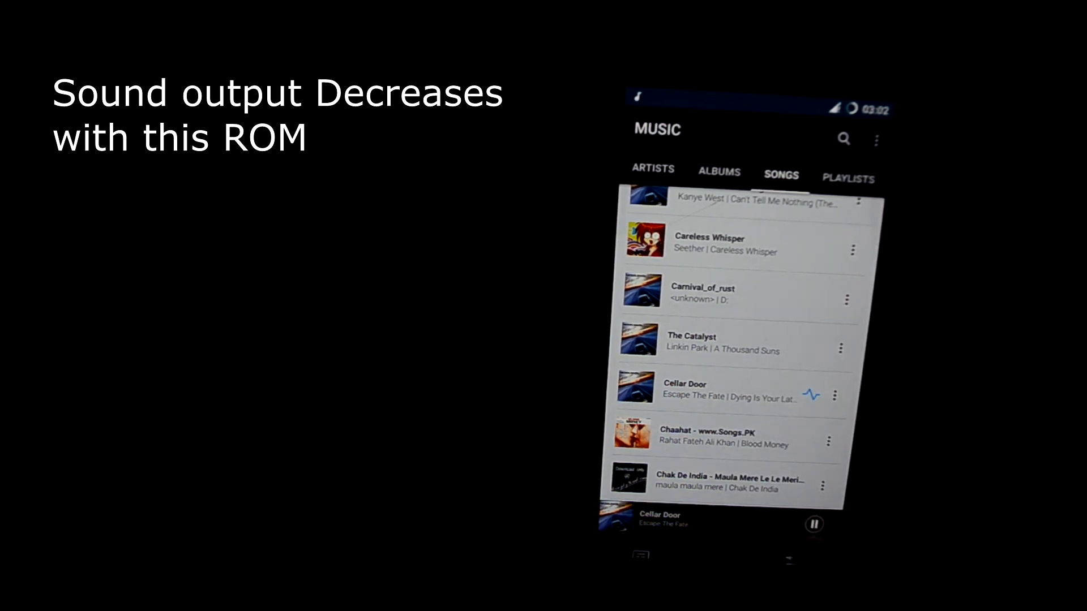